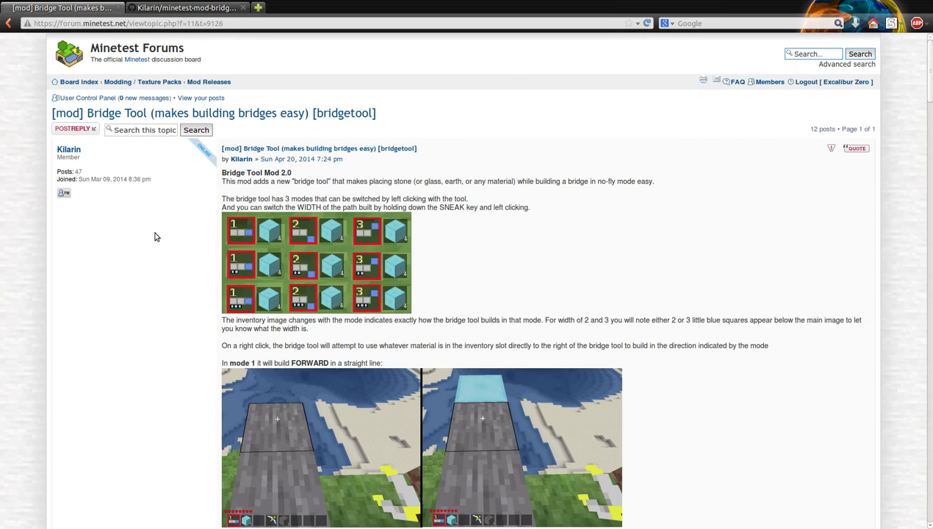
mouse_move(194, 229)
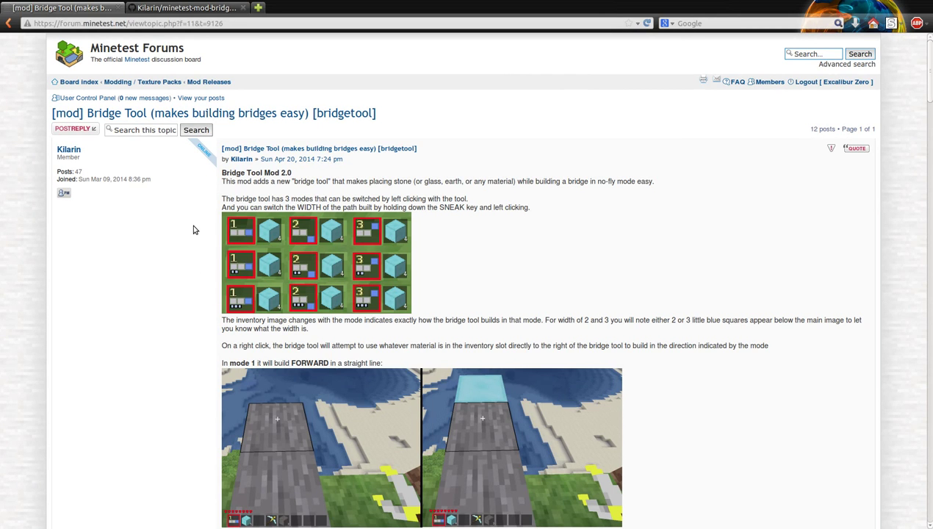
- Scroll back and forth through the Bridge Tool forum post
scroll("down", 3)
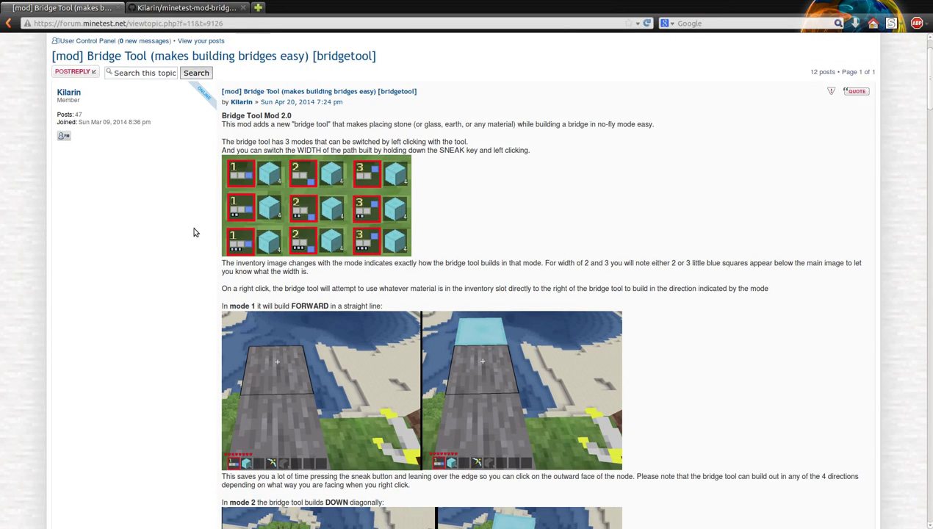
scroll("down", 3)
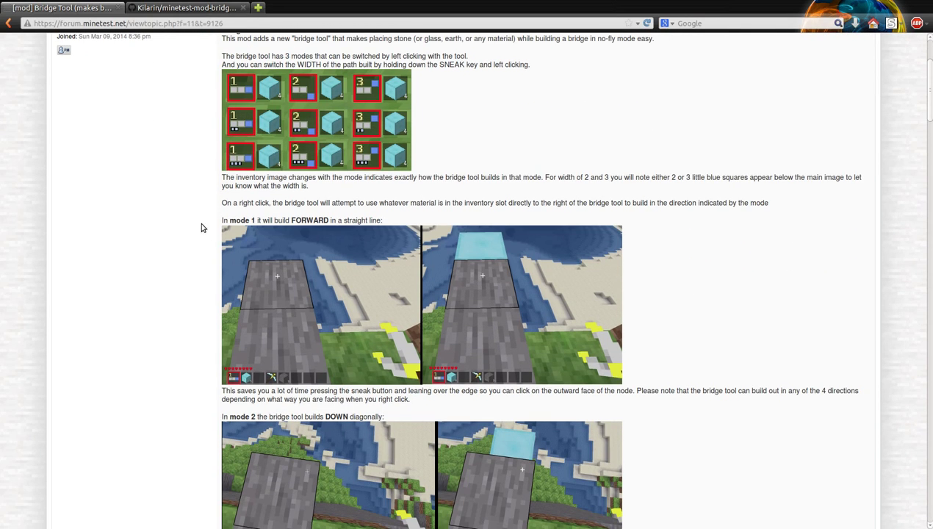
mouse_move(184, 225)
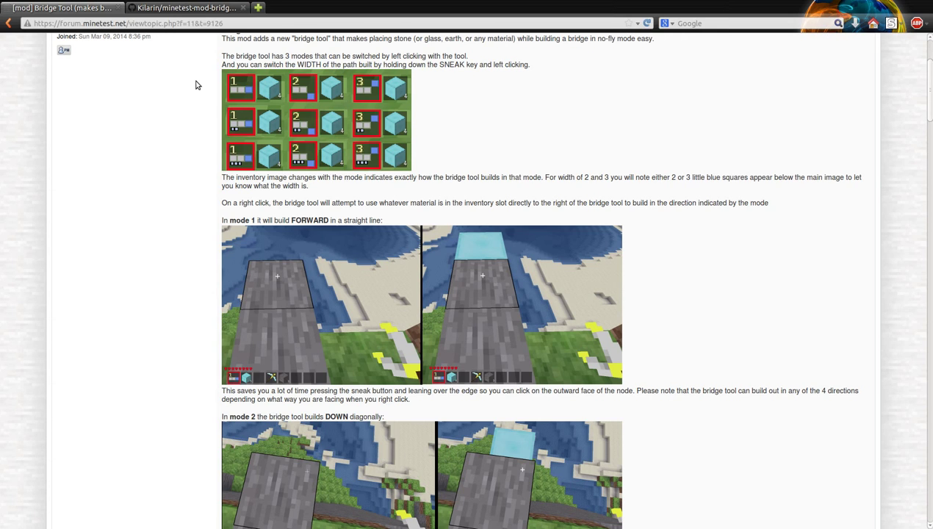
scroll("down", 3)
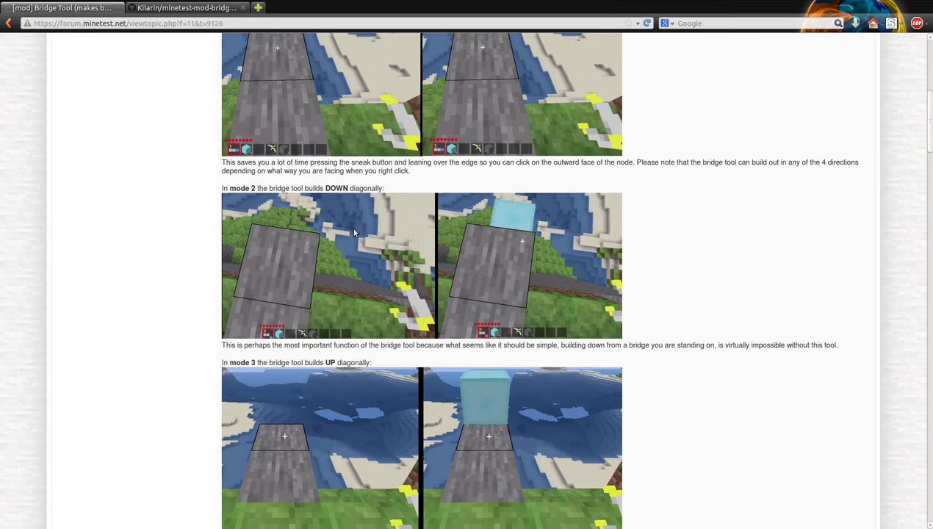
scroll("up", 3)
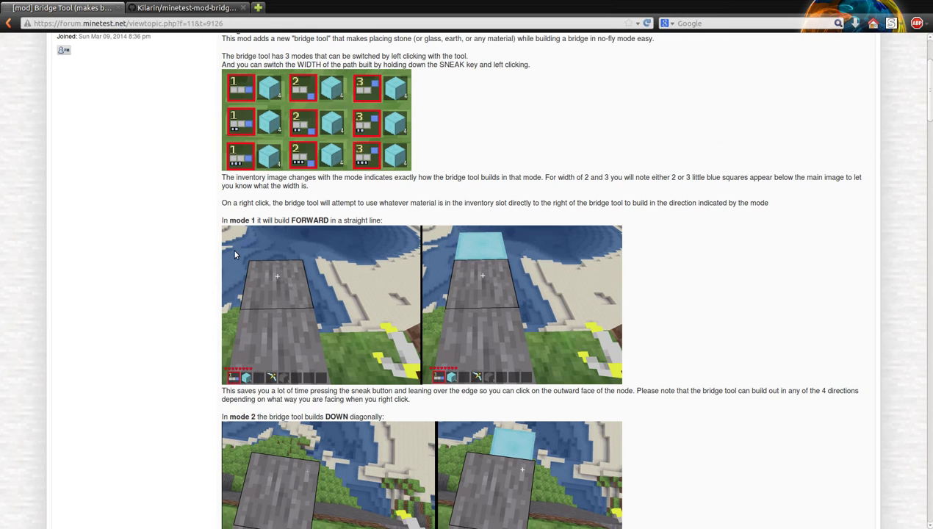
mouse_move(458, 246)
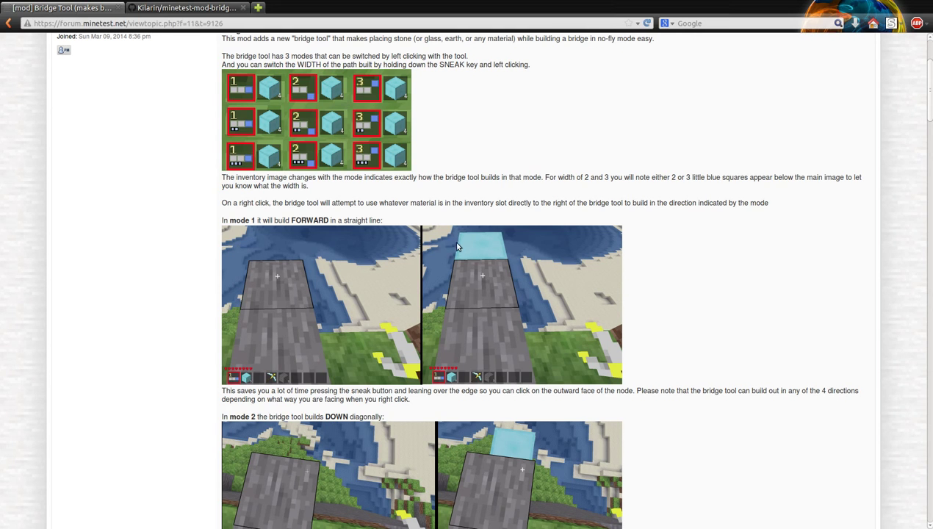
mouse_move(317, 246)
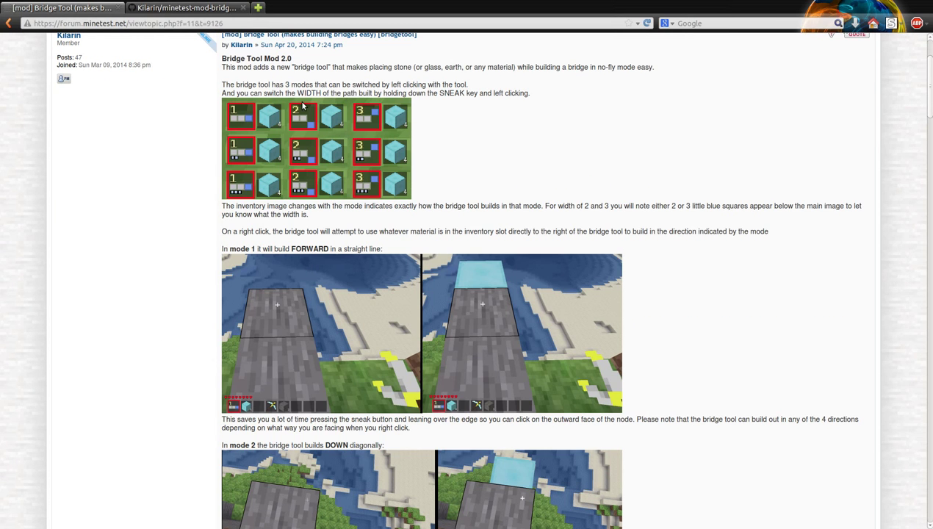
mouse_move(394, 138)
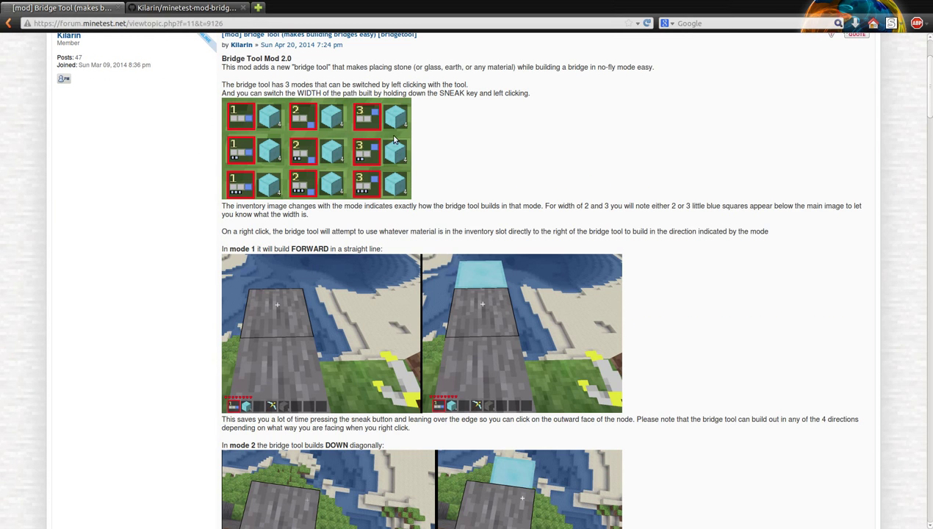
scroll("down", 3)
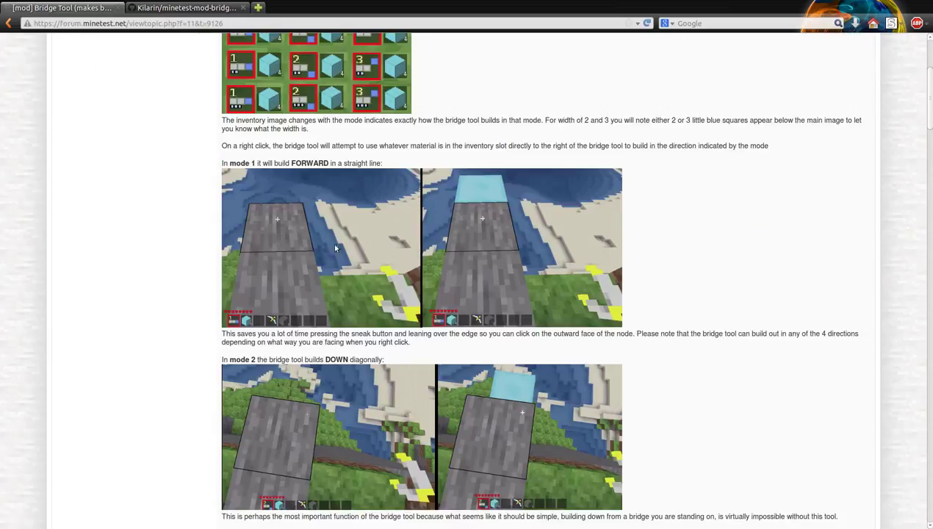
scroll("up", 3)
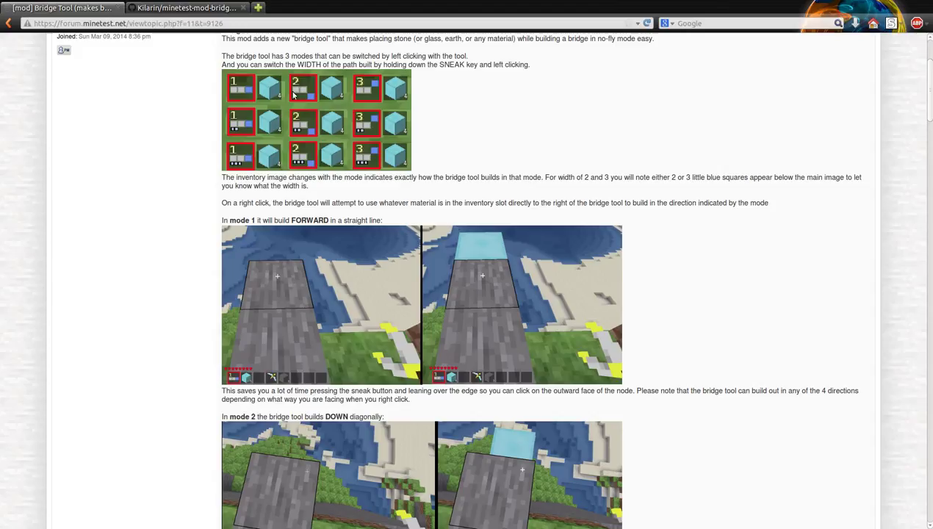
mouse_move(330, 94)
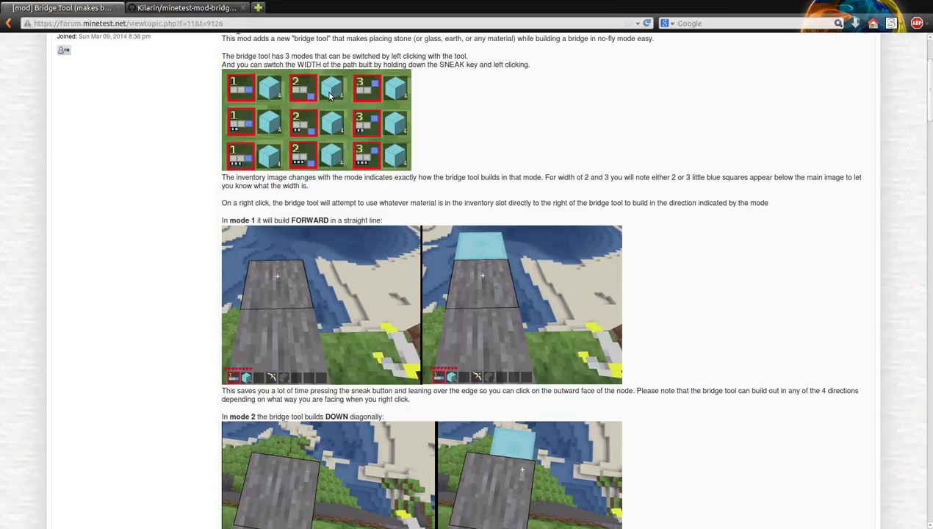
mouse_move(215, 181)
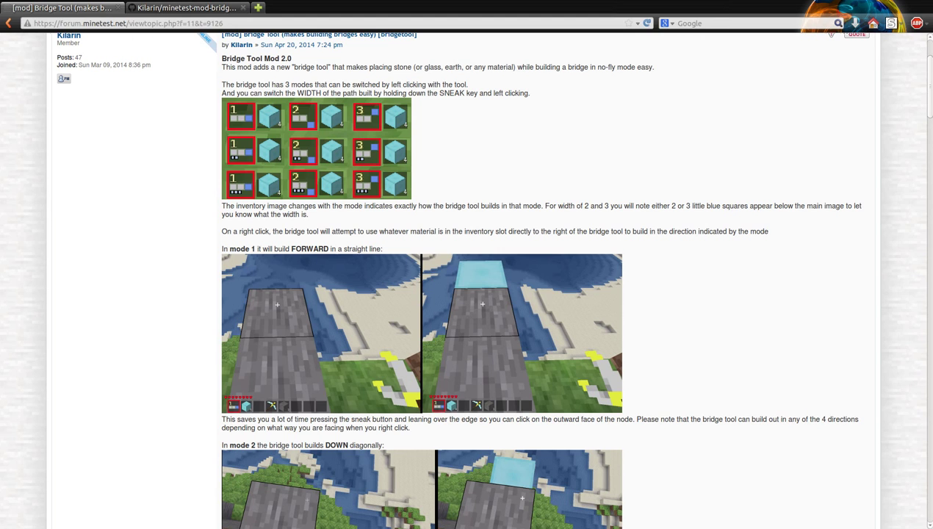
- Scroll down to the crafting recipe, credits, license and github source link
scroll("down", 3)
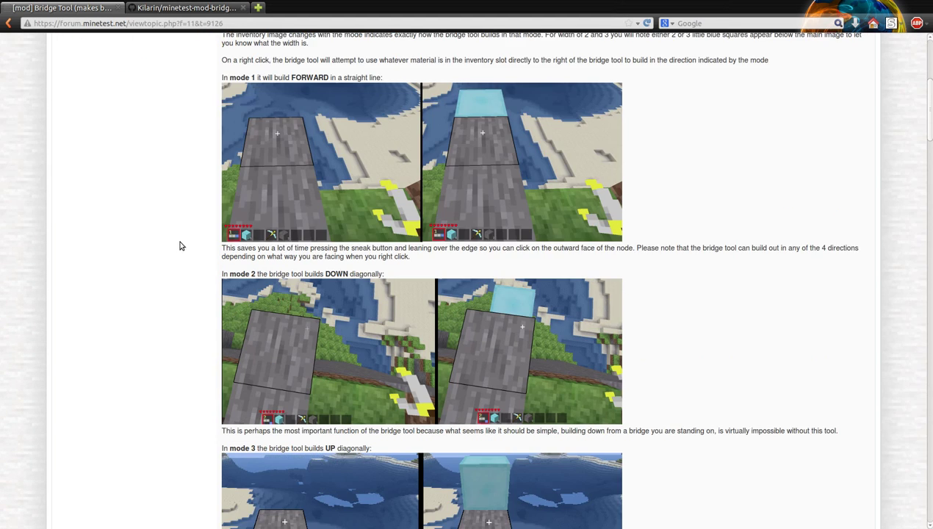
scroll("down", 3)
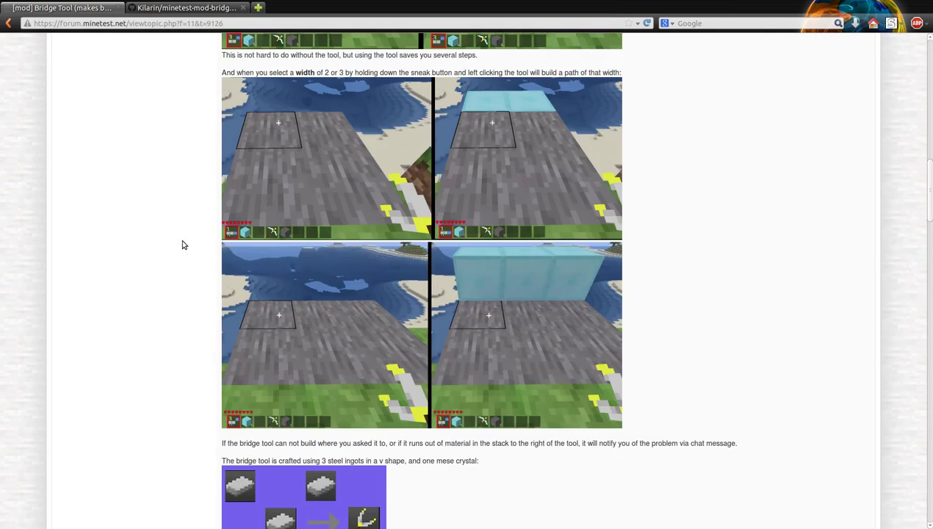
scroll("down", 3)
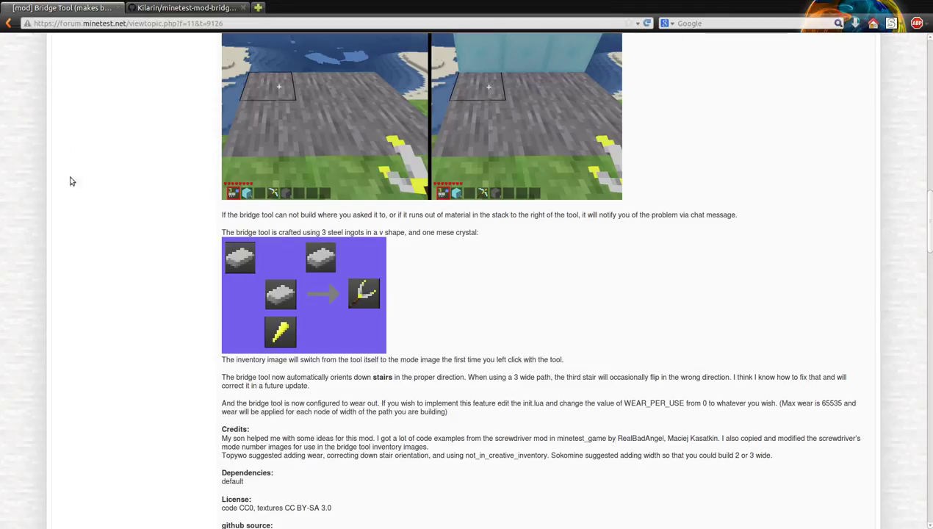
mouse_move(112, 171)
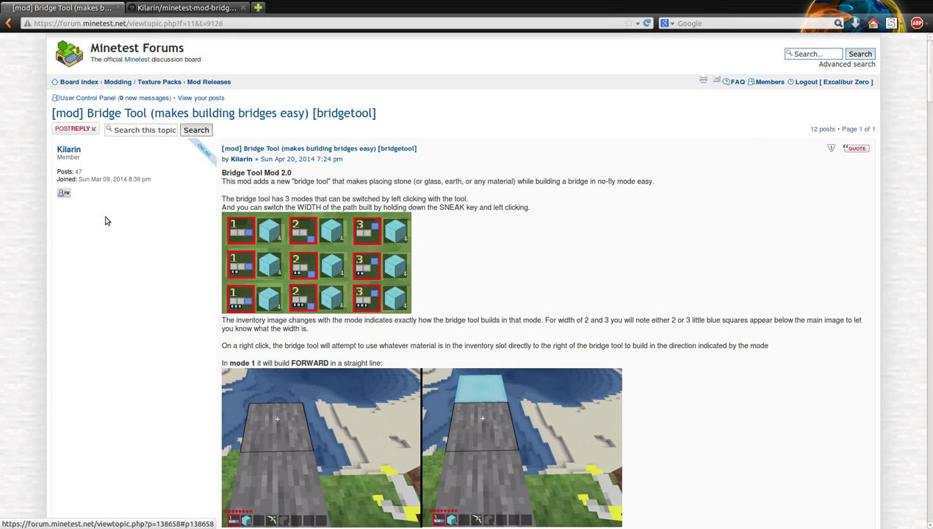
scroll("down", 3)
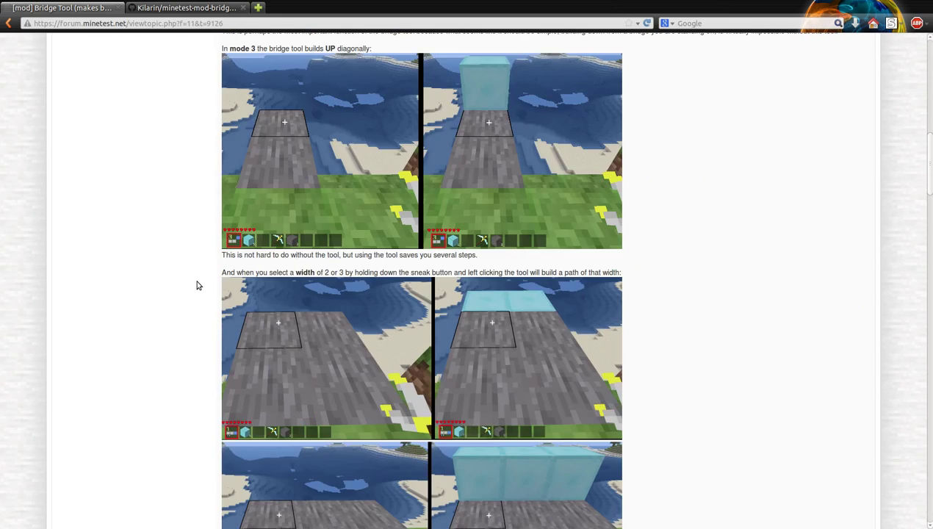
scroll("down", 3)
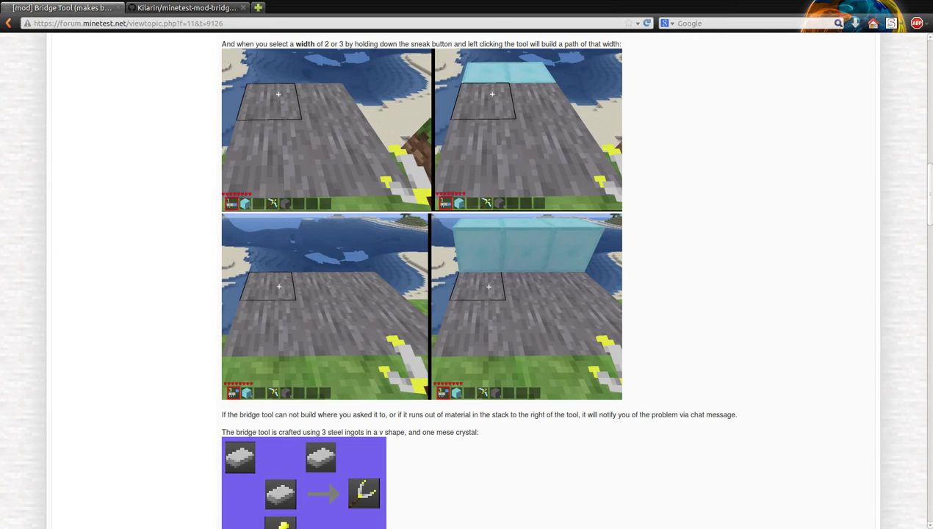
mouse_move(123, 140)
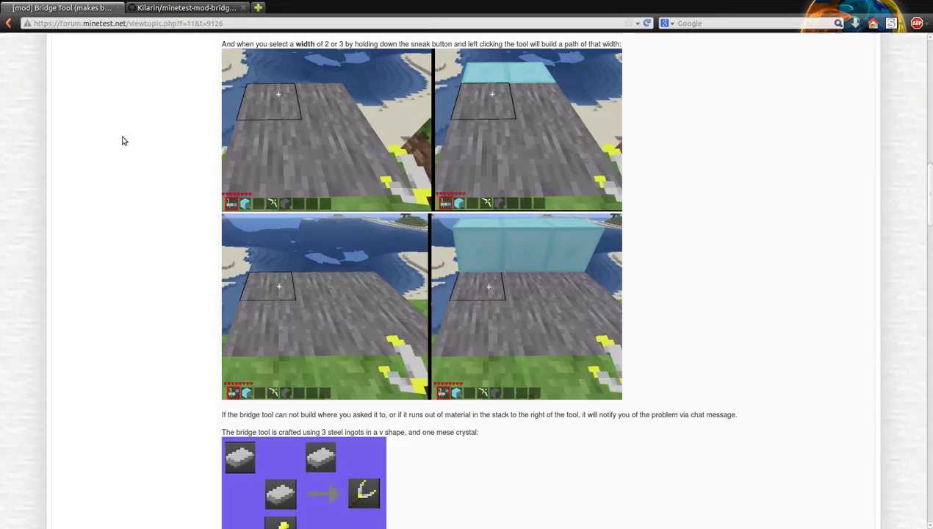
scroll("down", 3)
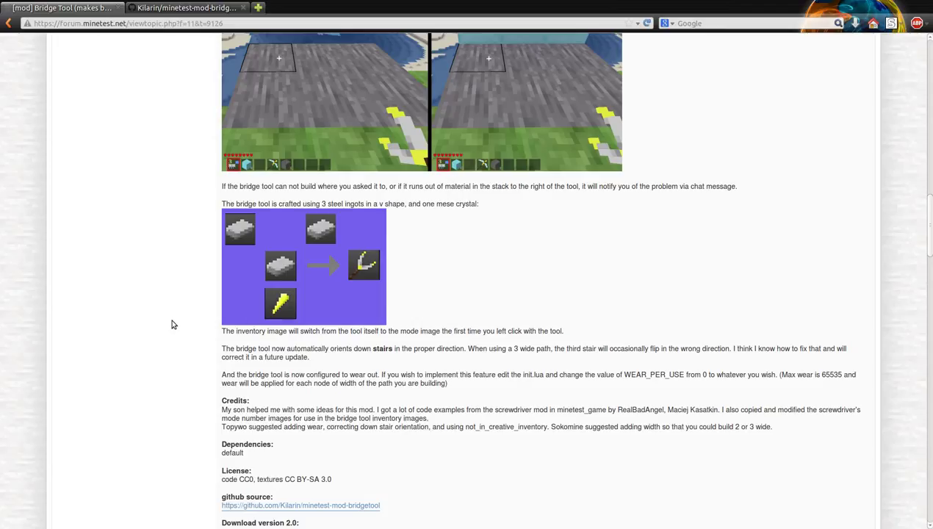
mouse_move(376, 255)
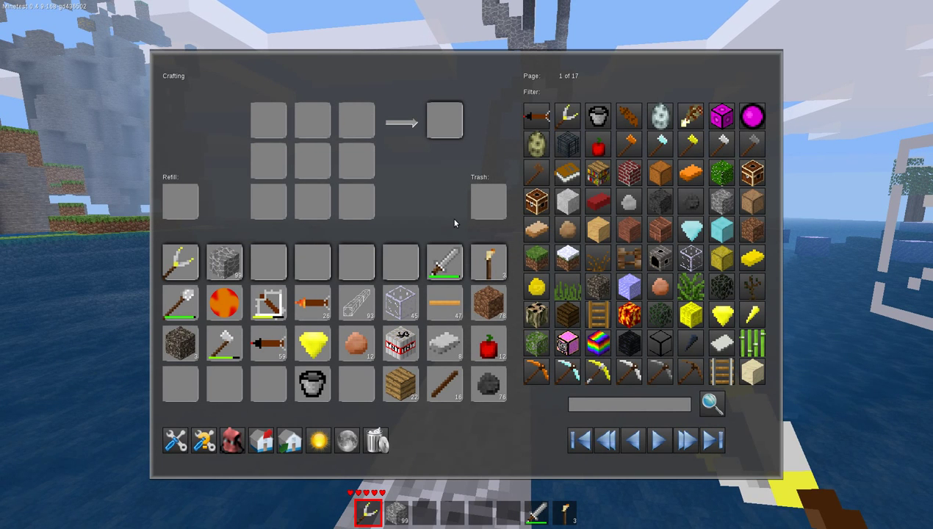
- Close the inventory to return to the world holding the bridge tool
key("Escape")
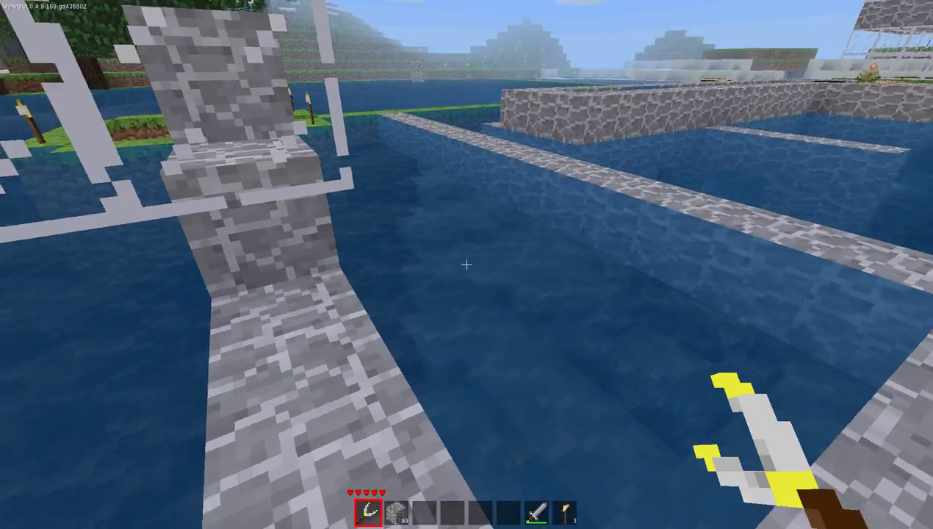
mouse_move(467, 265)
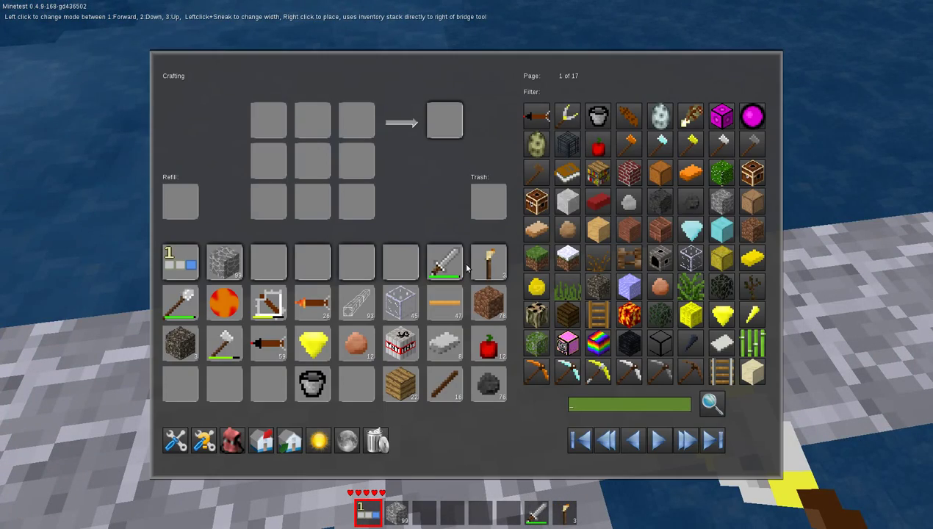
mouse_move(224, 262)
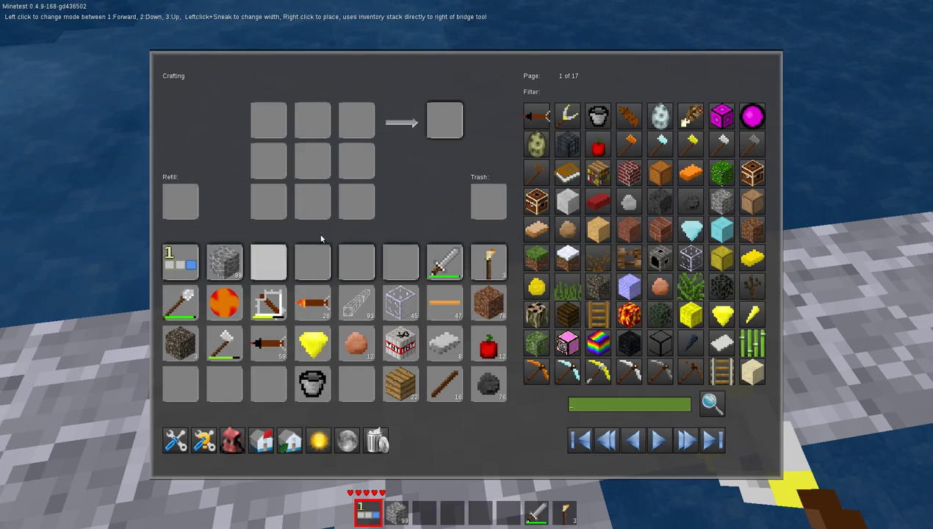
- Close the inventory and return to the world above the cobblestone path
key("Escape")
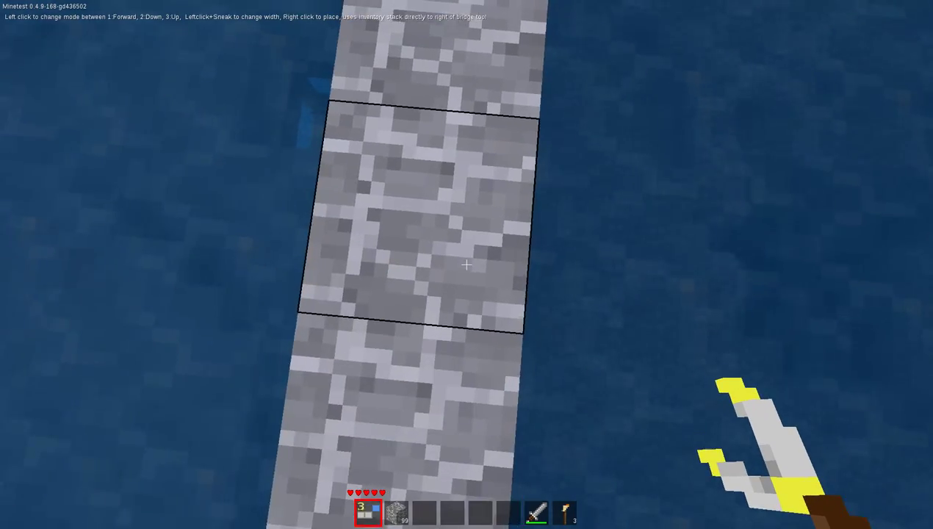
mouse_move(466, 264)
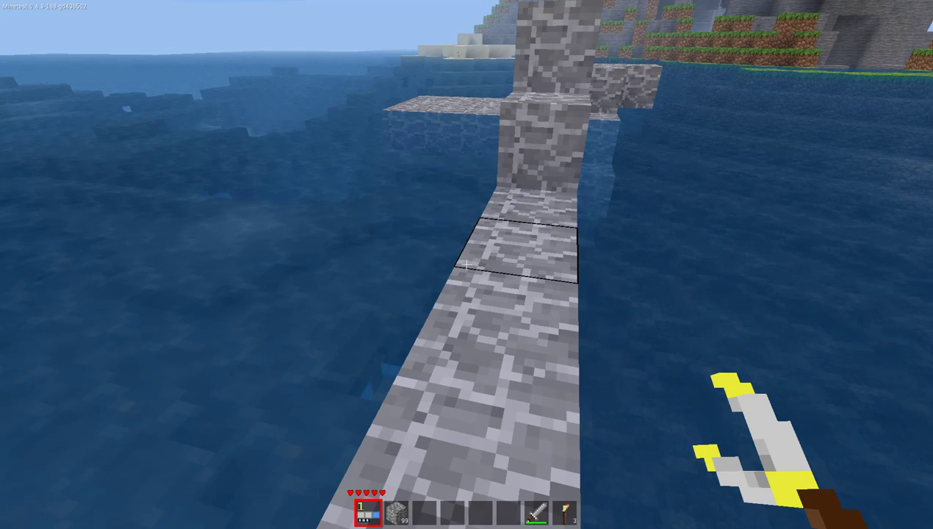
mouse_move(467, 265)
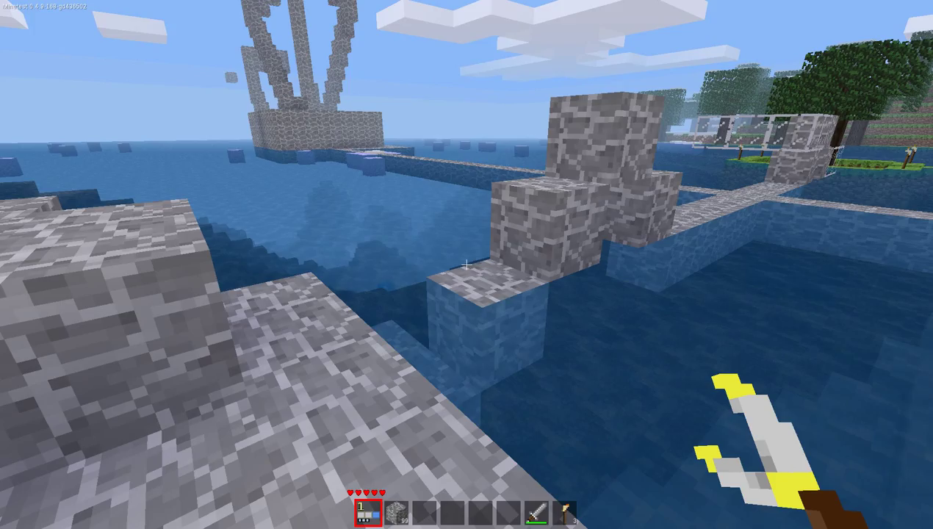
mouse_move(466, 264)
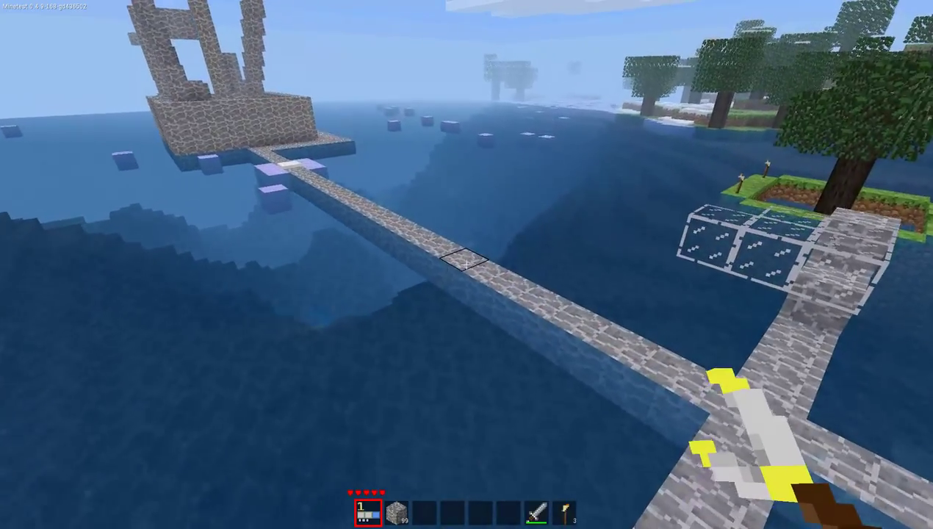
mouse_move(467, 264)
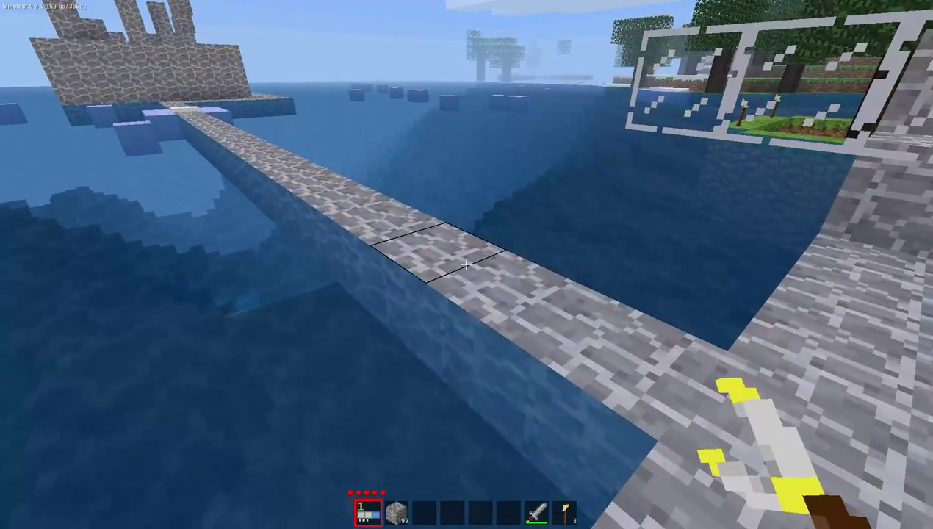